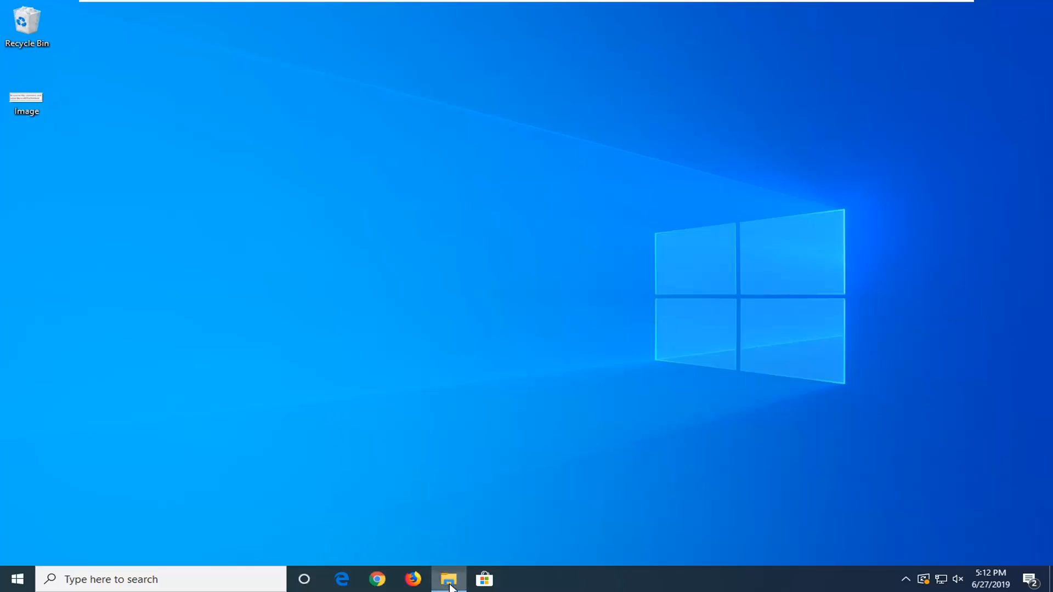
- Browse from This PC into Local Disk (C:) and into its Users folder
left_click(450, 578)
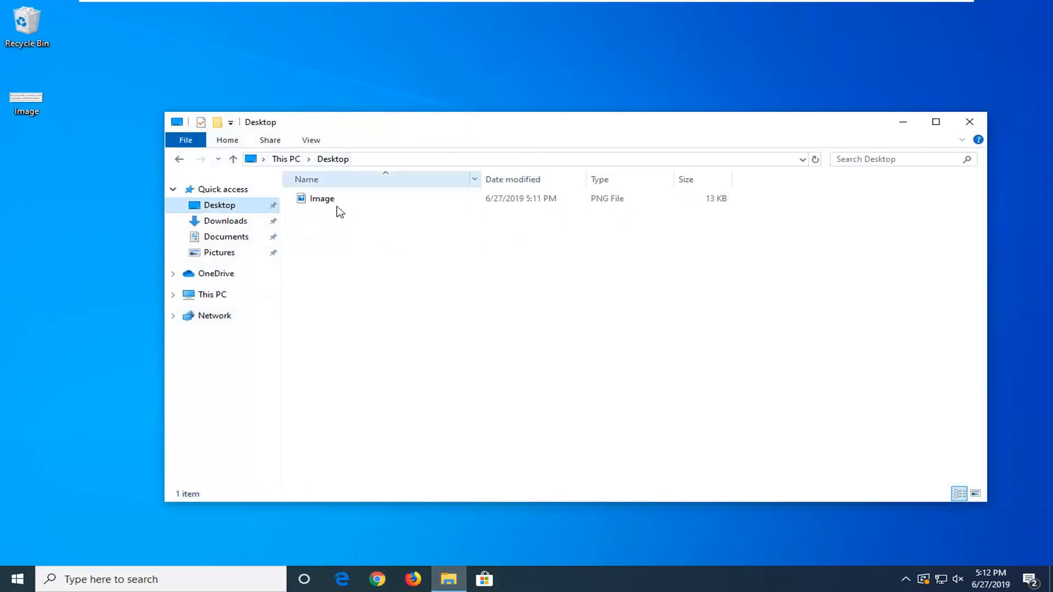
left_click(224, 222)
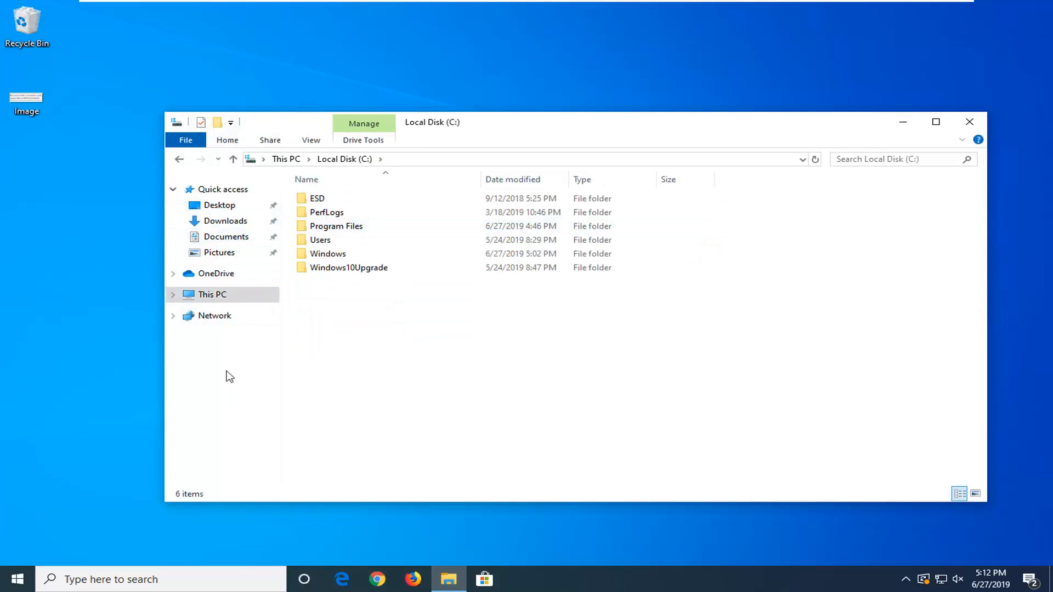
mouse_move(342, 292)
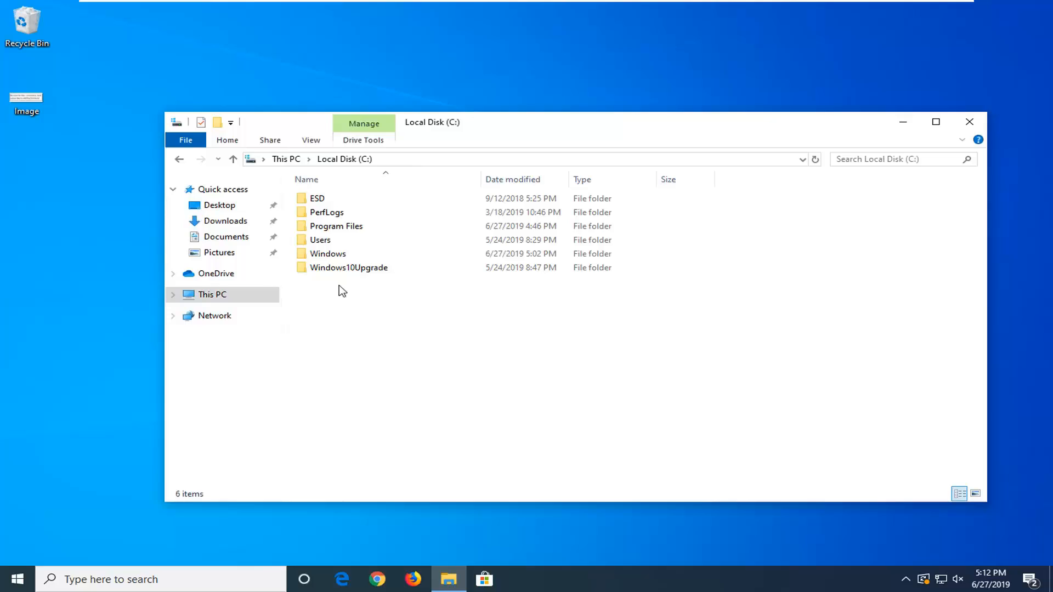
double_click(320, 239)
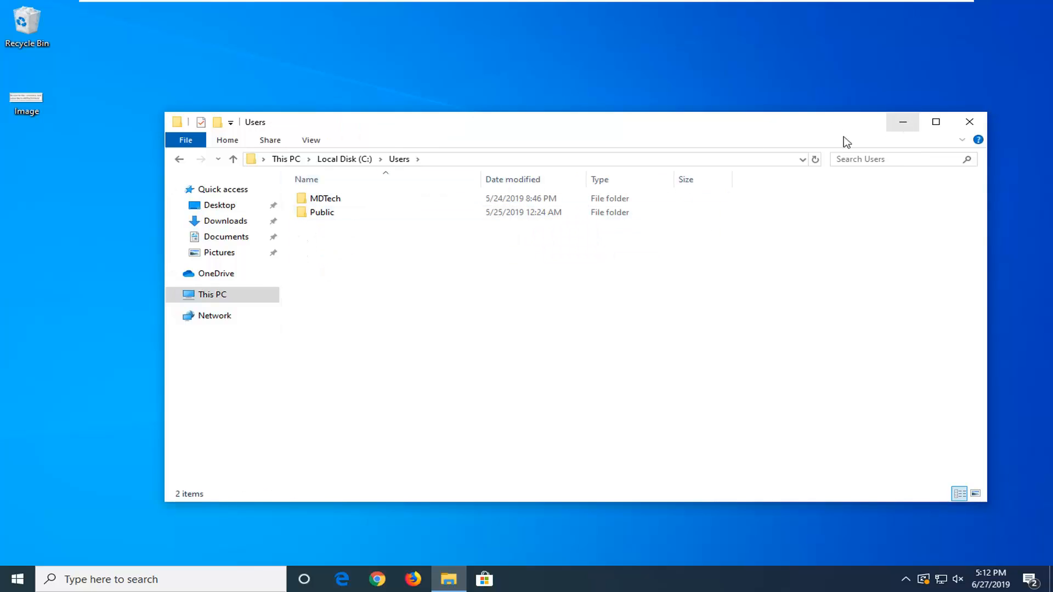
mouse_move(783, 122)
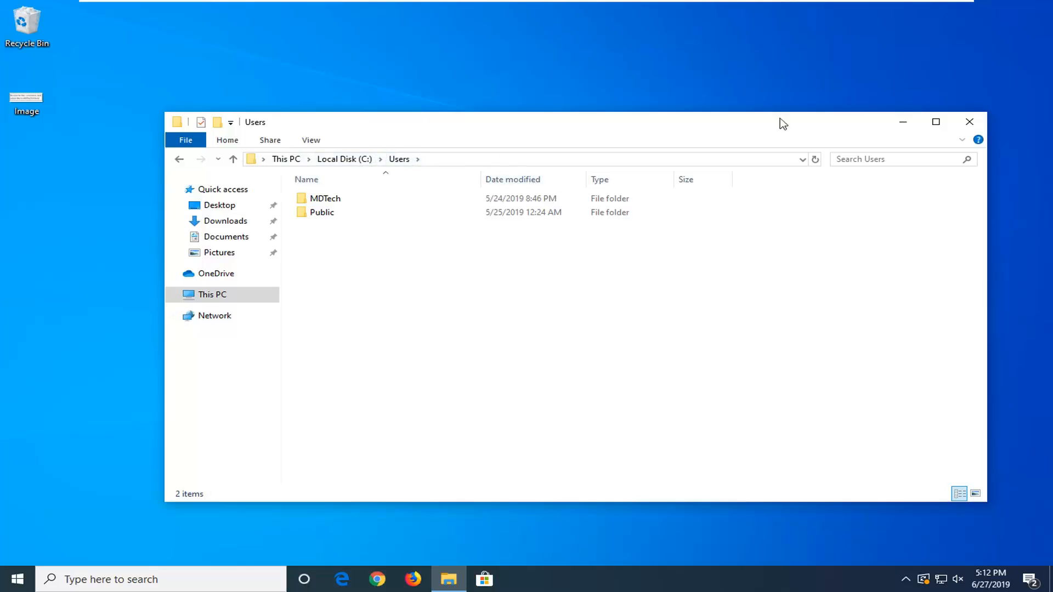
- Search the Start menu for cmd to find Command Prompt for an administrator launch
left_click(17, 579)
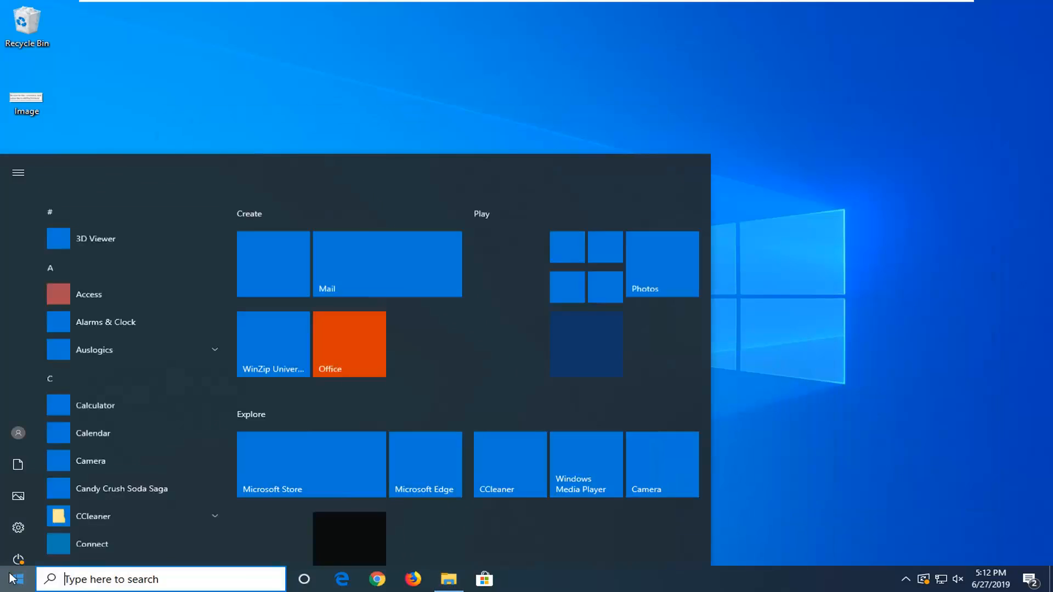
type("cmd")
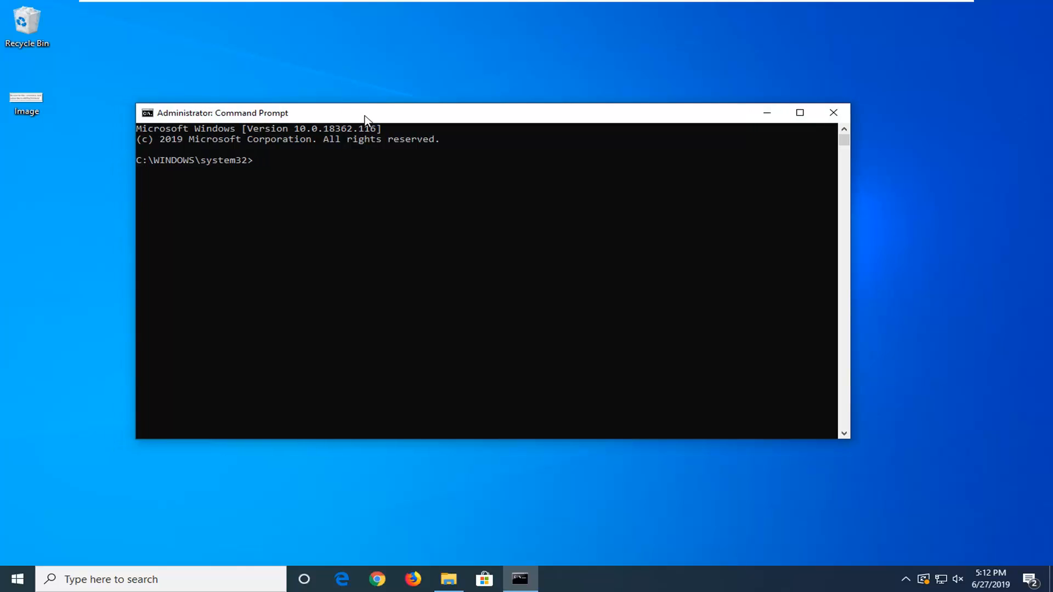
- Enter C:\Users\MDTech\ at the administrator prompt as the start of the file path
type("C")
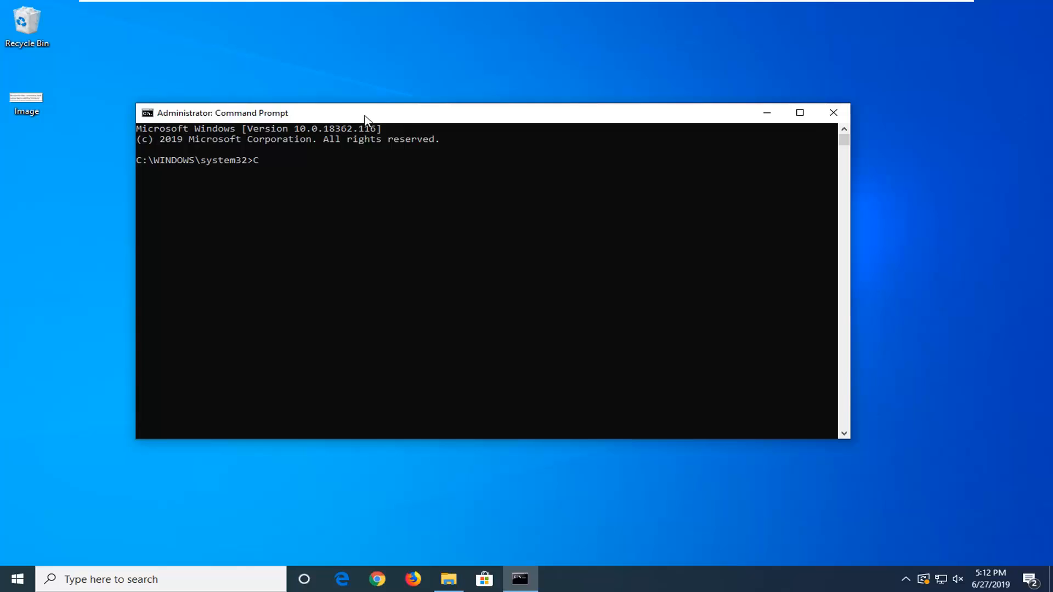
type(":")
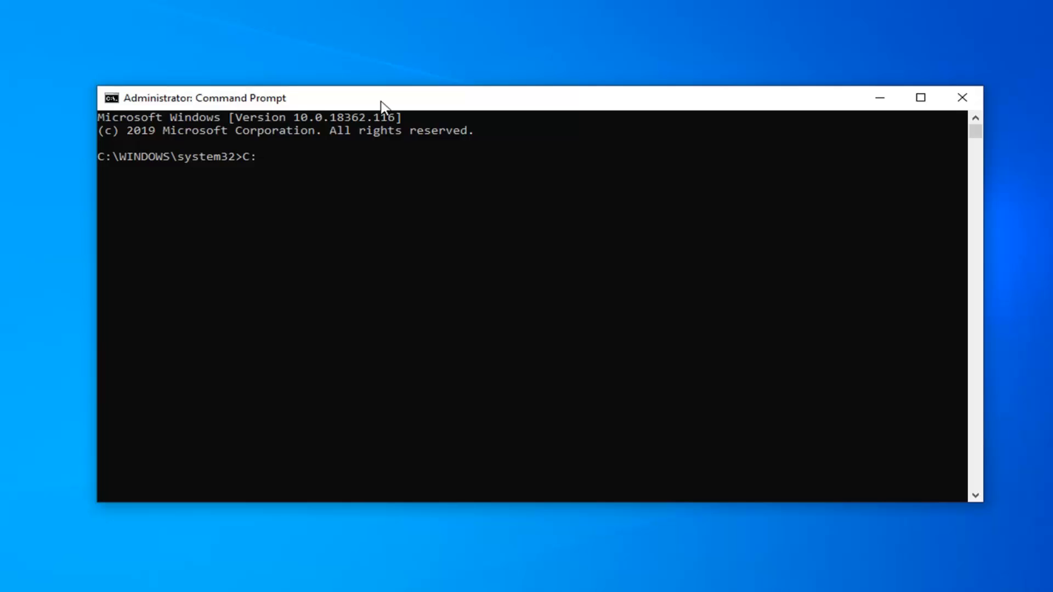
type("\\")
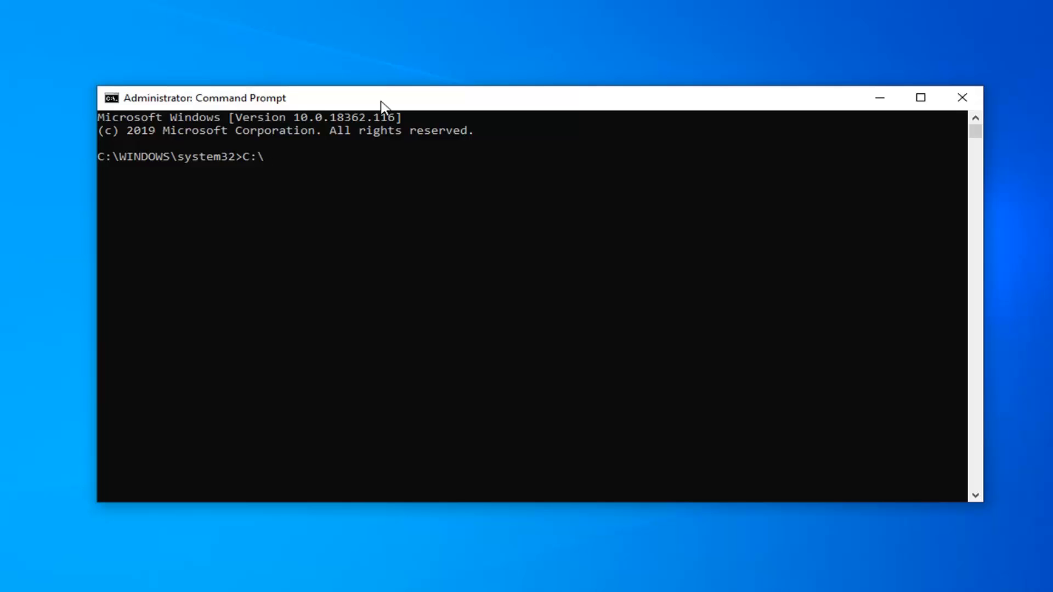
type("Use")
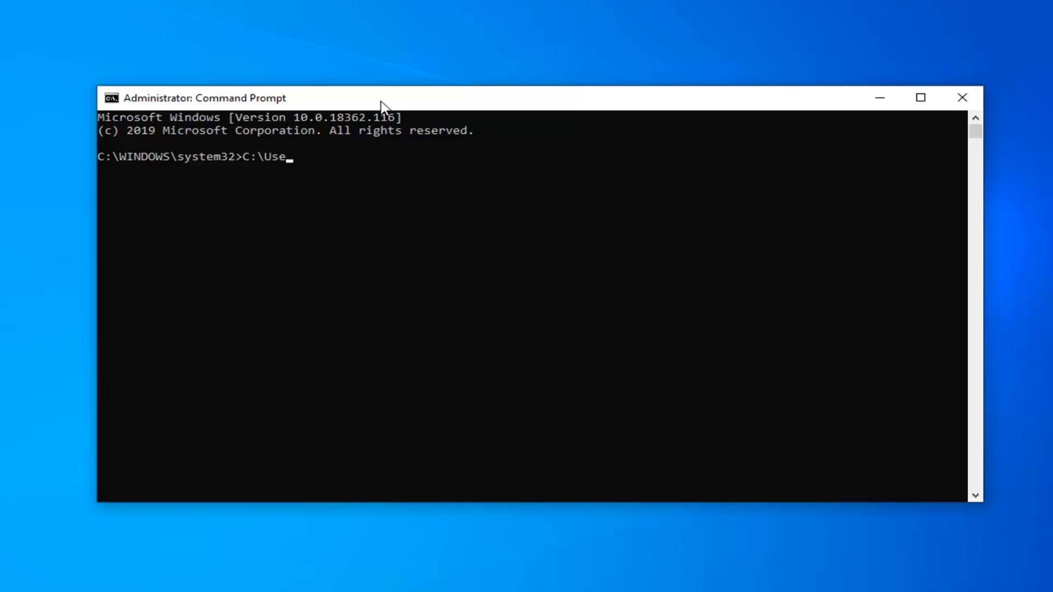
type("rs\\MD")
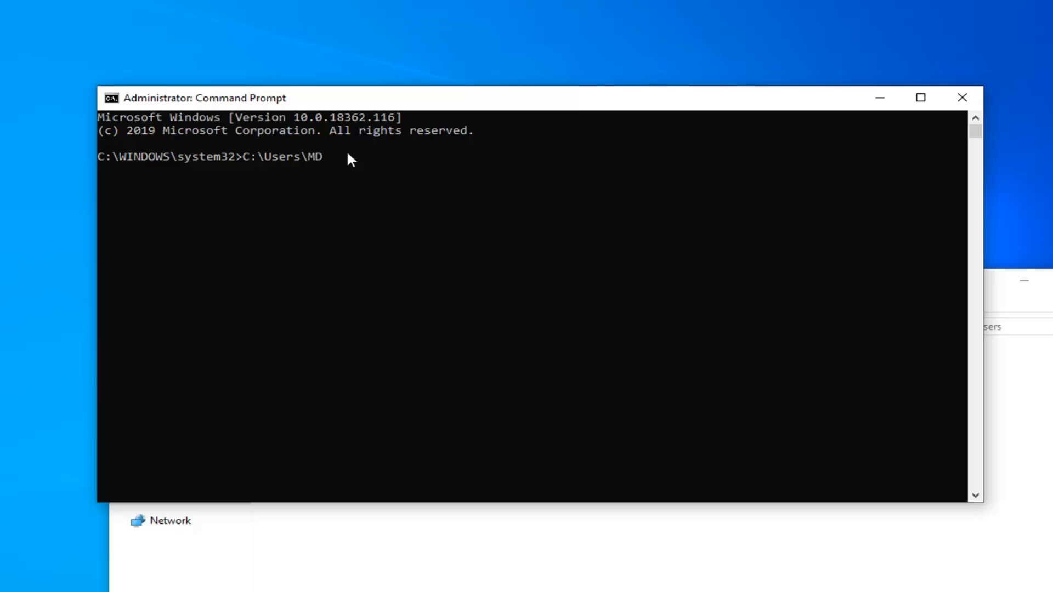
type("Tech")
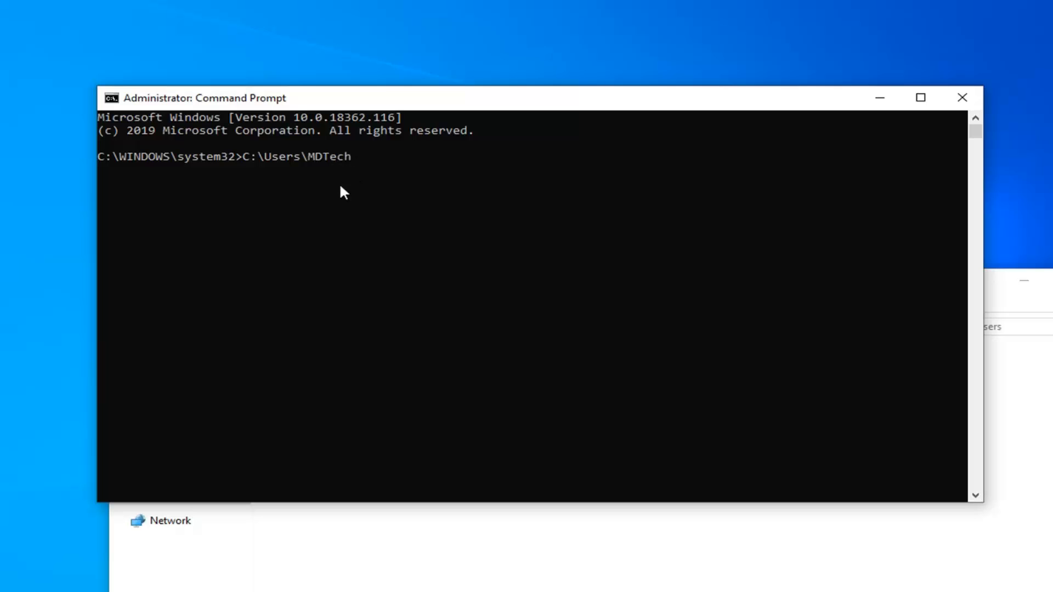
type("\\")
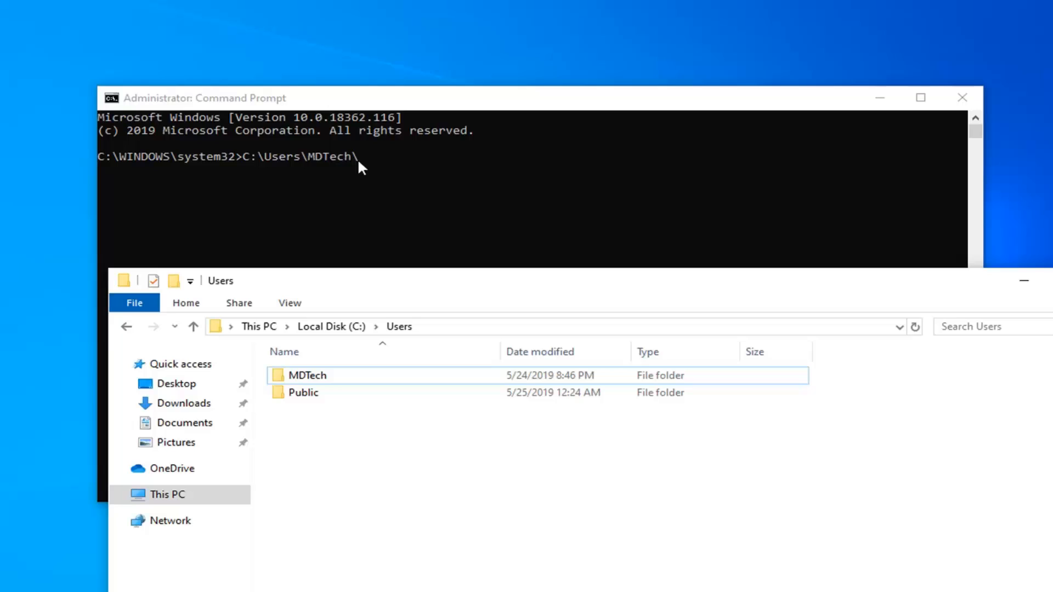
mouse_move(362, 181)
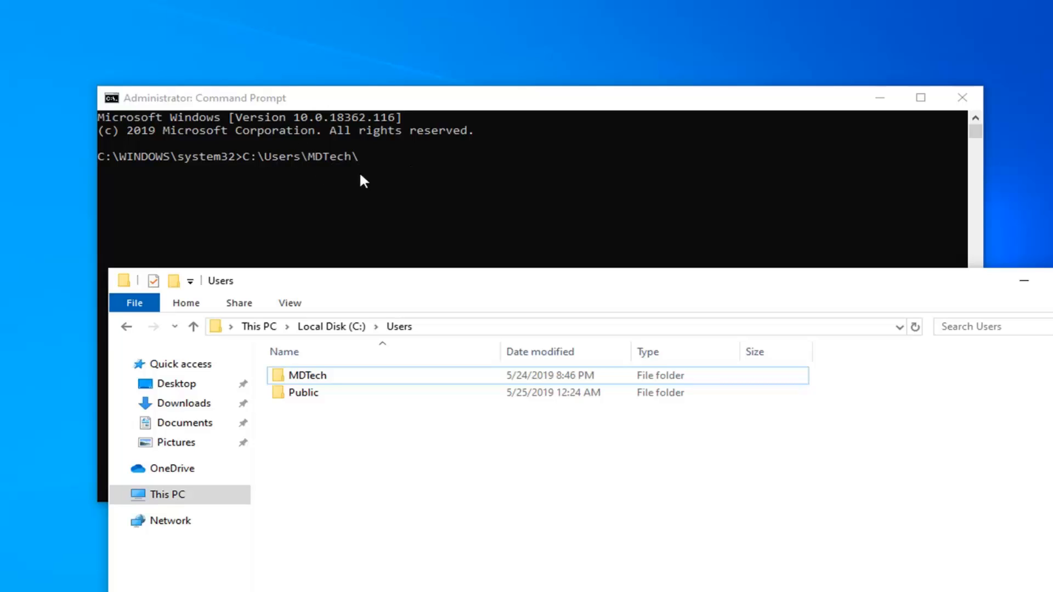
mouse_move(313, 386)
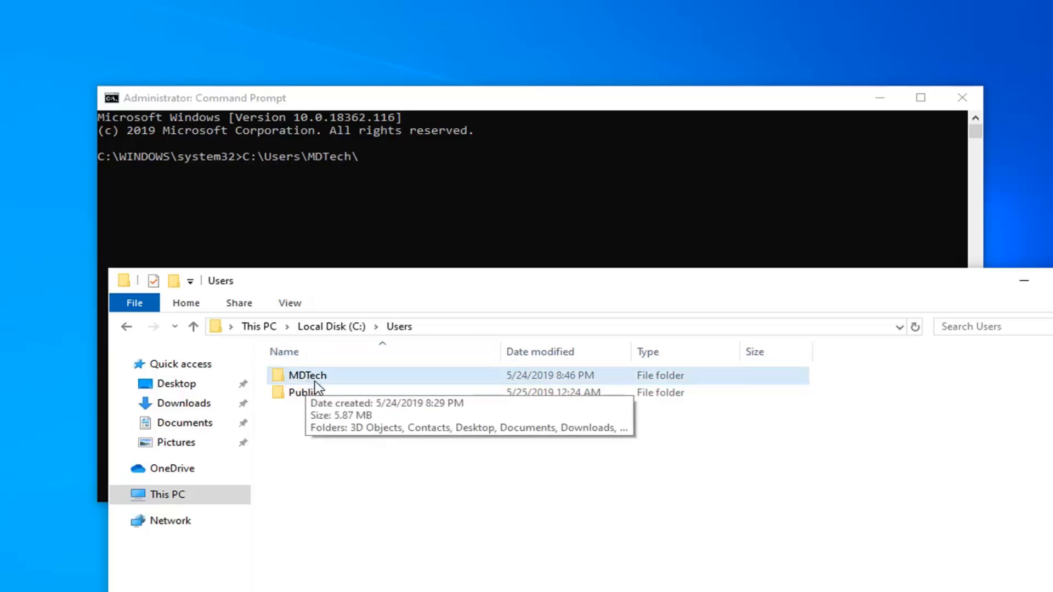
- Show the MDTech profile folder in File Explorer beside the prompt holding C:\Users\MDTech\
double_click(307, 375)
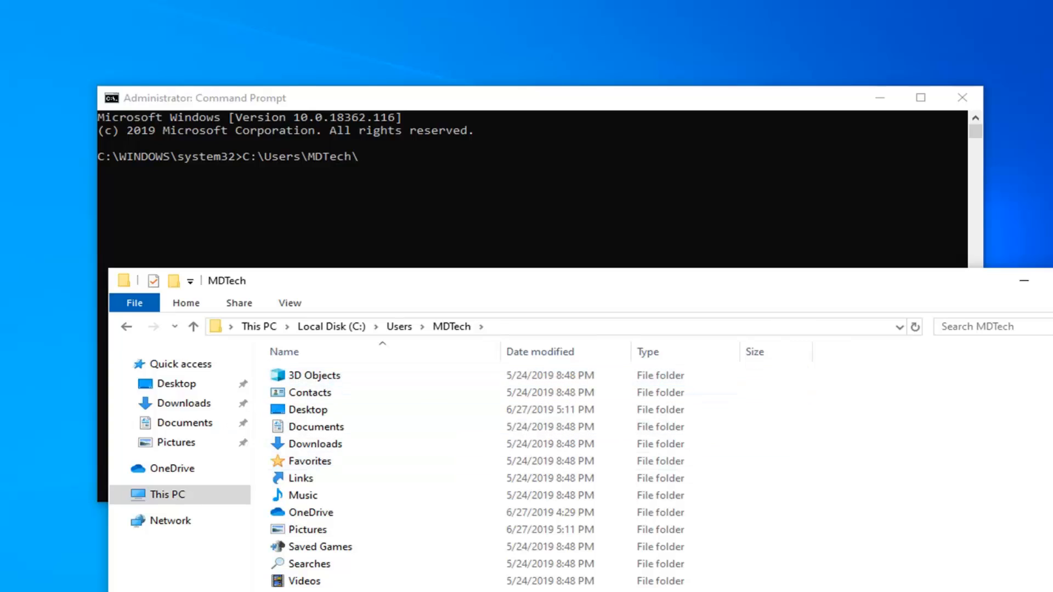
mouse_move(495, 109)
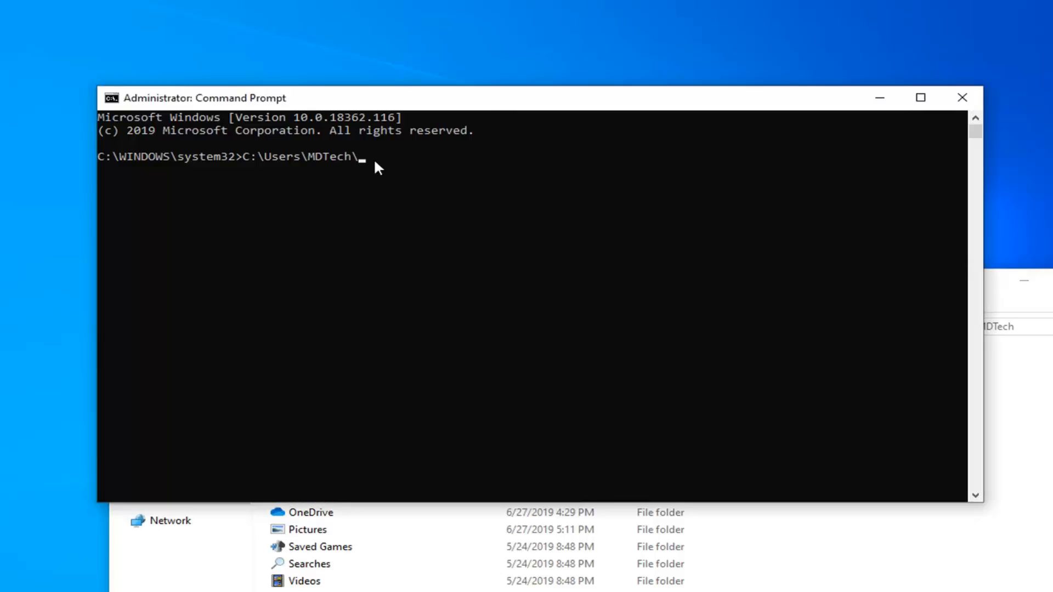
- Extend the path to C:\Users\MDTech\Desktop\Image. and check the Image file's properties for its PNG type
type("Deskto")
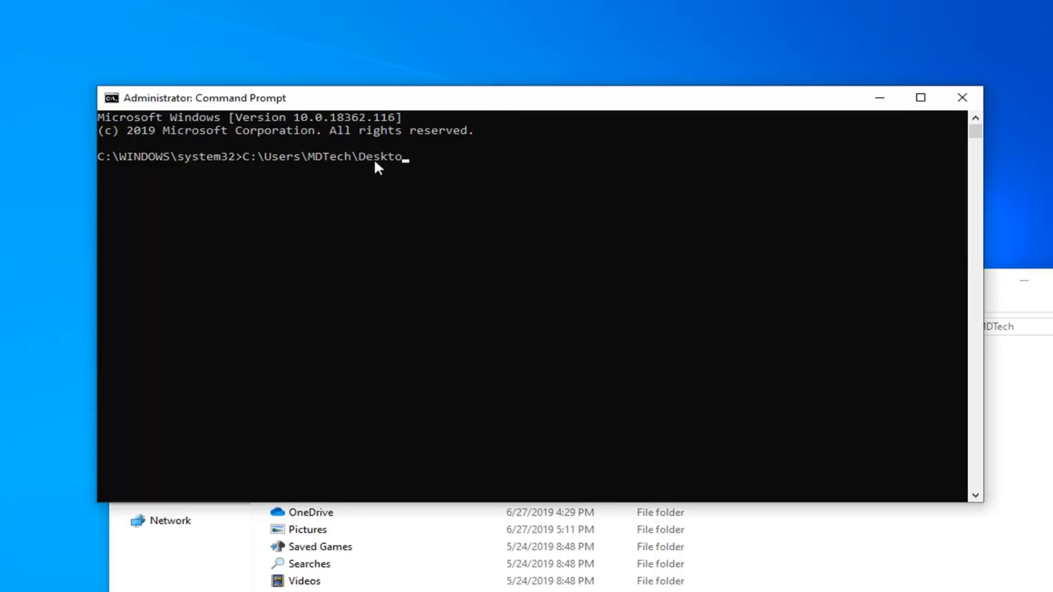
type("p")
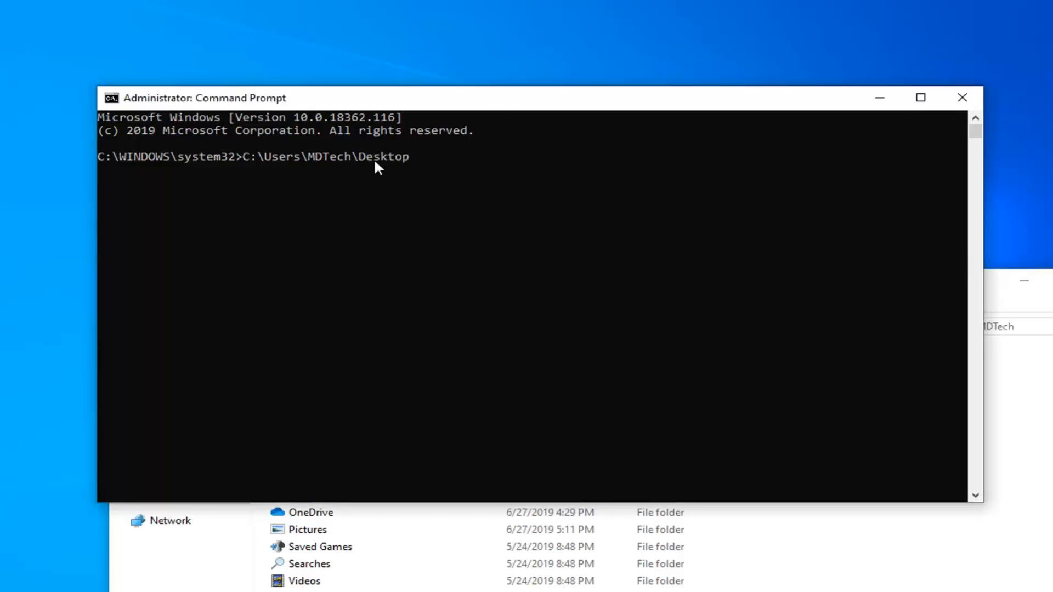
type("\\")
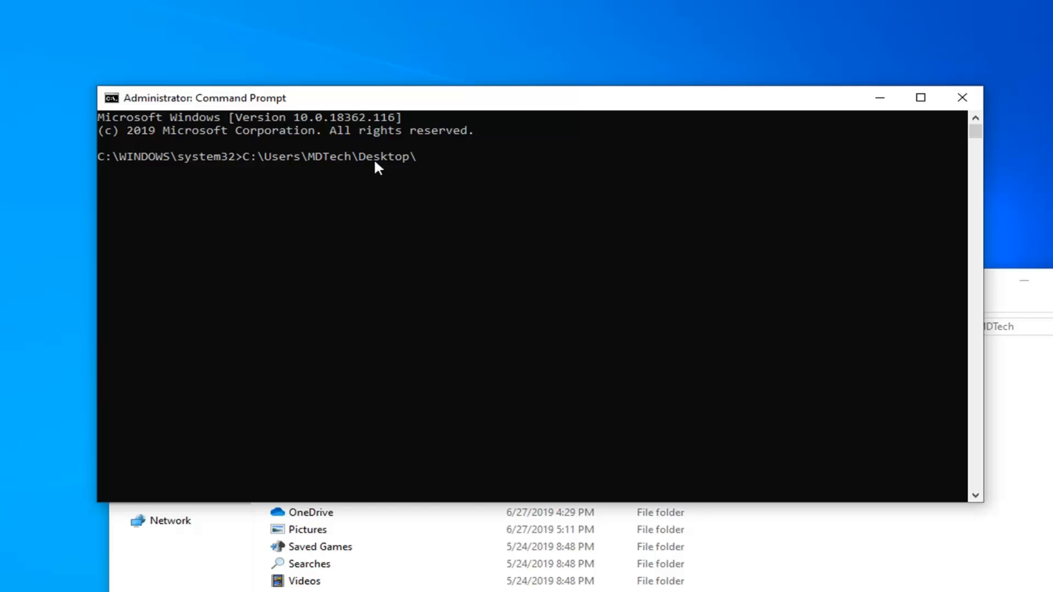
type("Image")
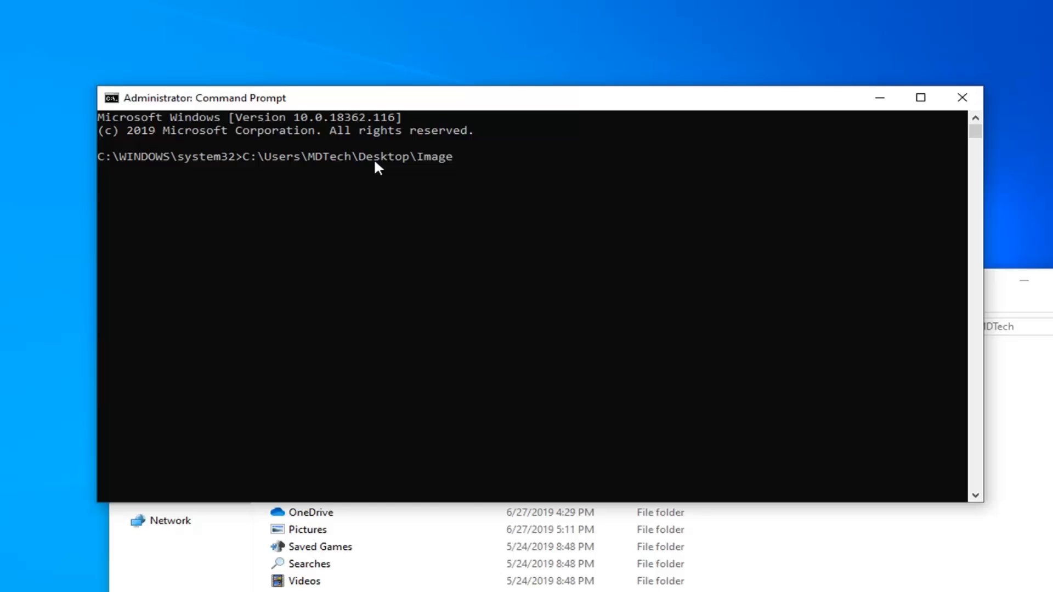
type(".")
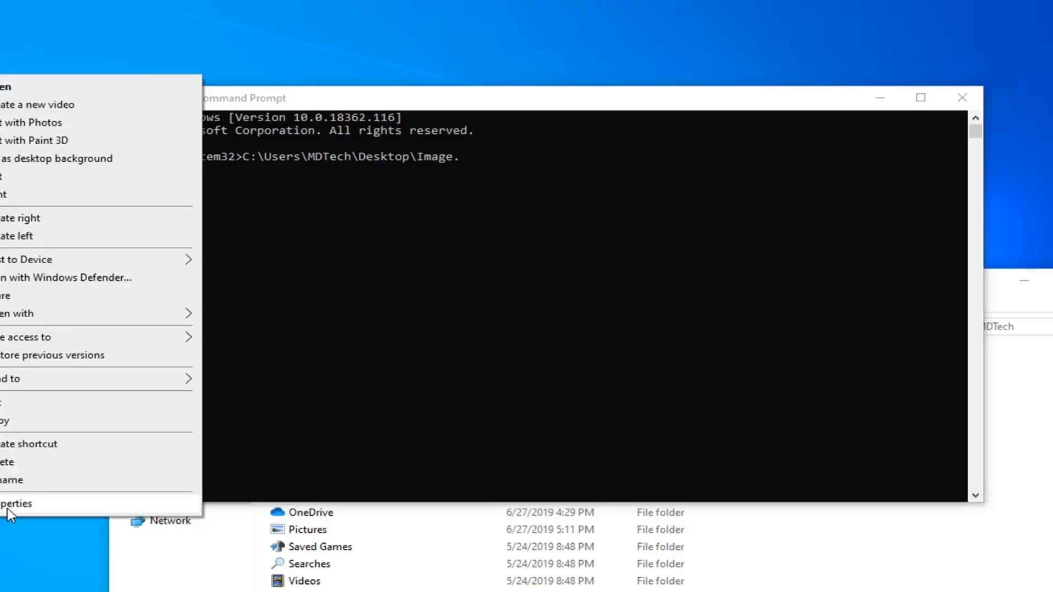
left_click(16, 503)
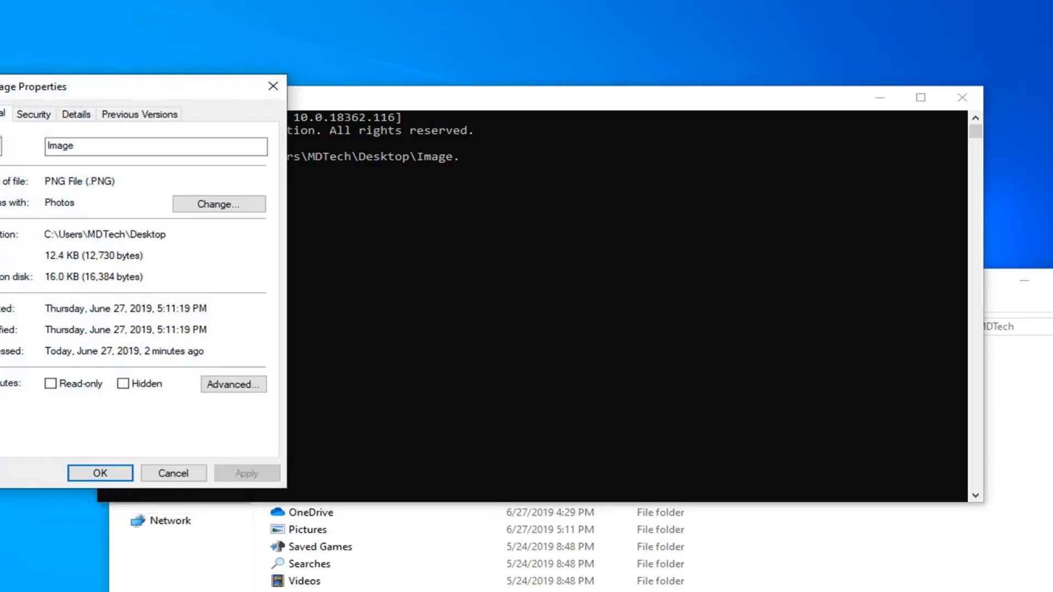
mouse_move(333, 73)
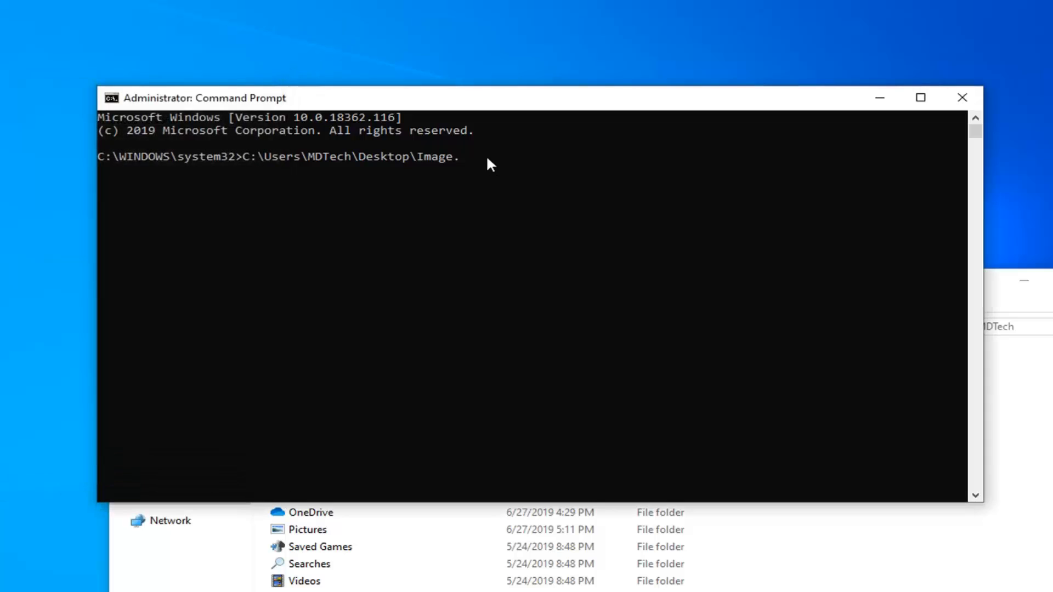
- Finish the path as C:\Users\MDTech\Desktop\Image.png with the .png extension
key("Backspace")
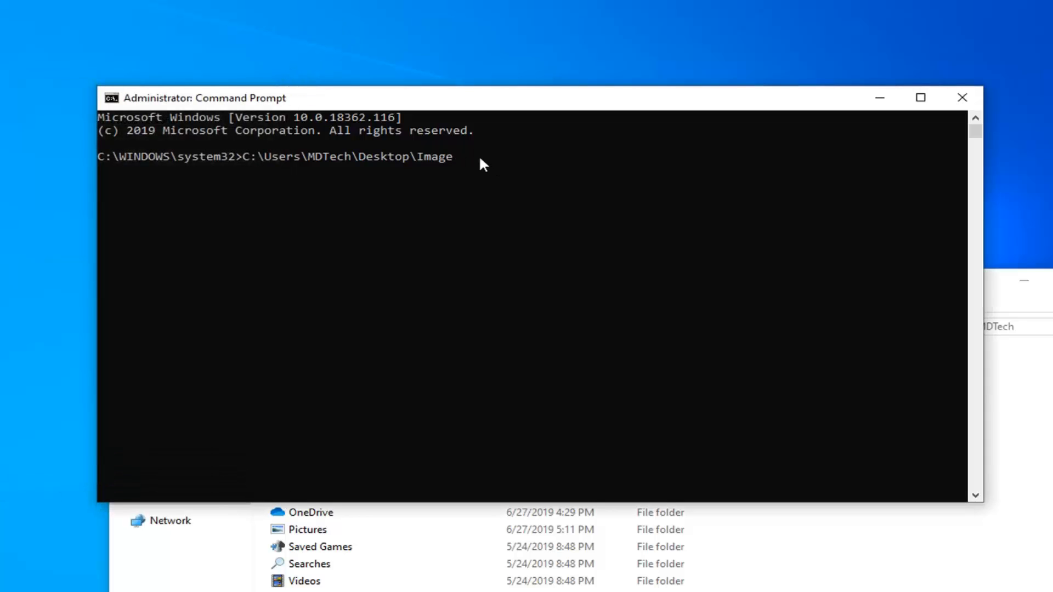
type(".png")
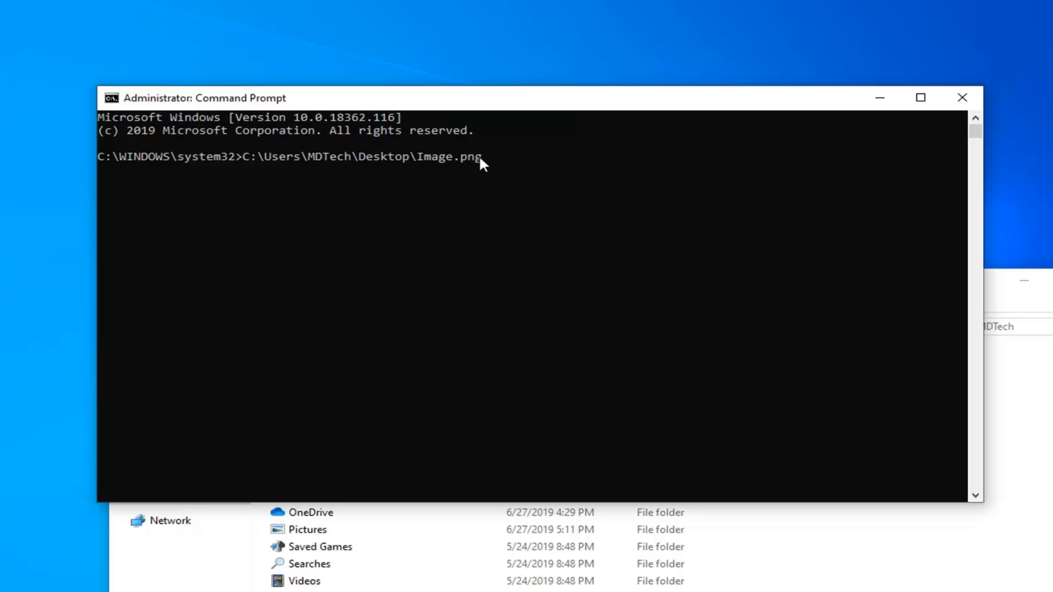
mouse_move(400, 166)
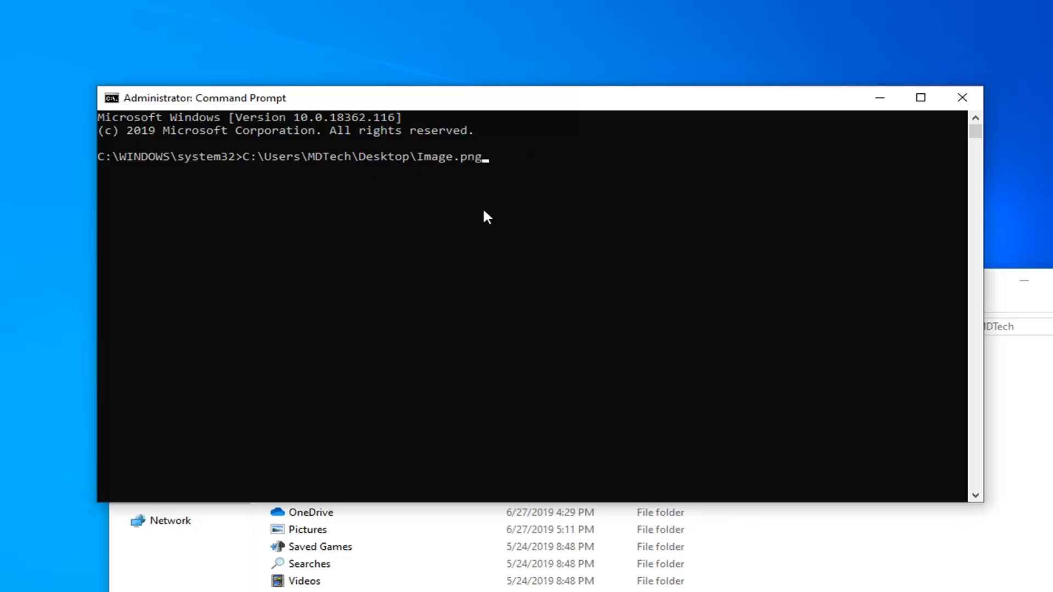
mouse_move(476, 213)
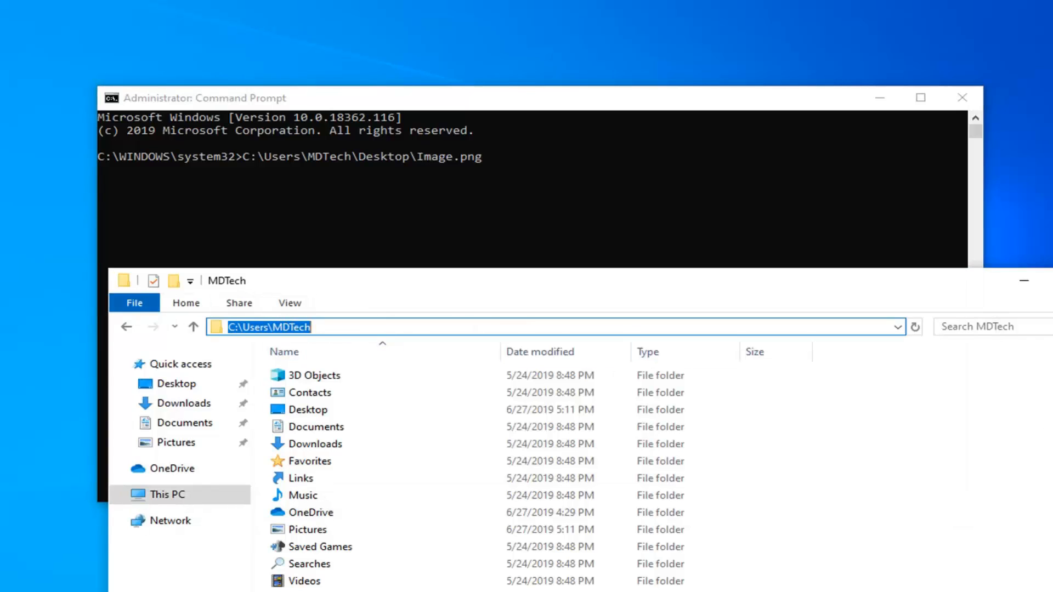
- Bring the MDTech folder's File Explorer window forward over the completed Image.png command line
right_click(288, 327)
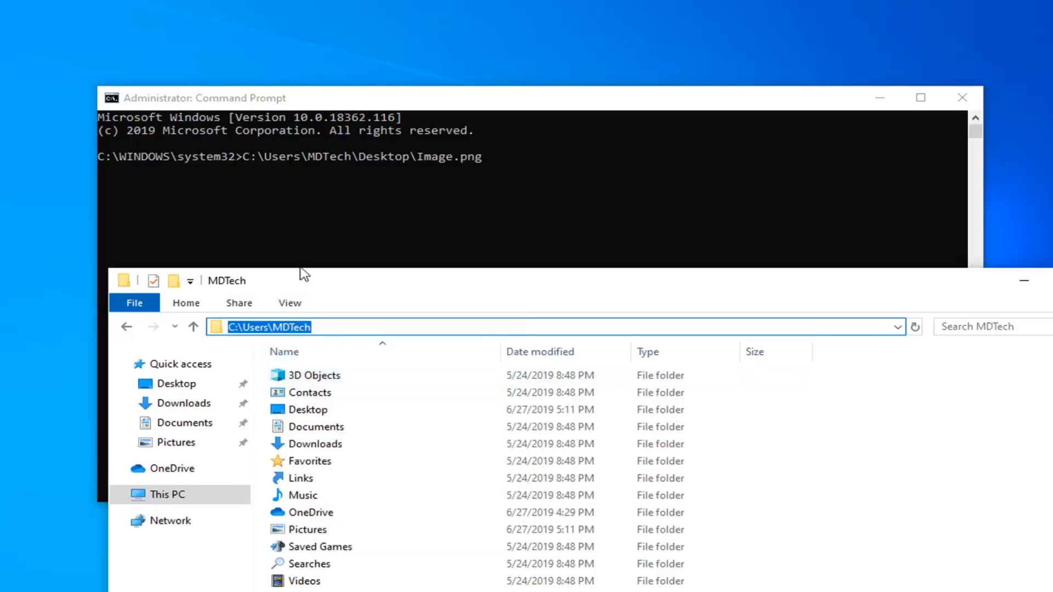
mouse_move(373, 129)
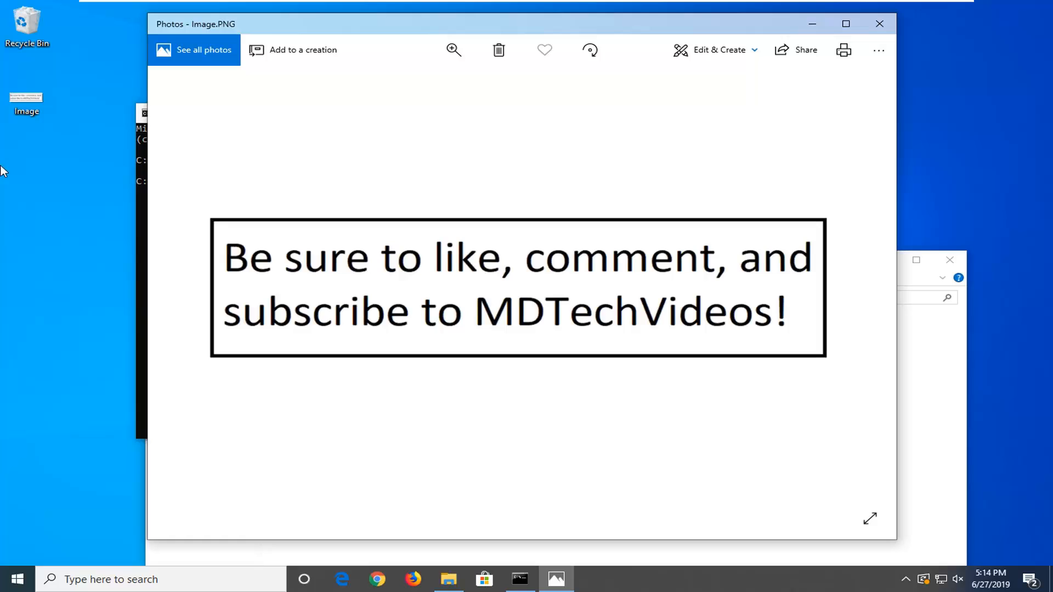
mouse_move(7, 167)
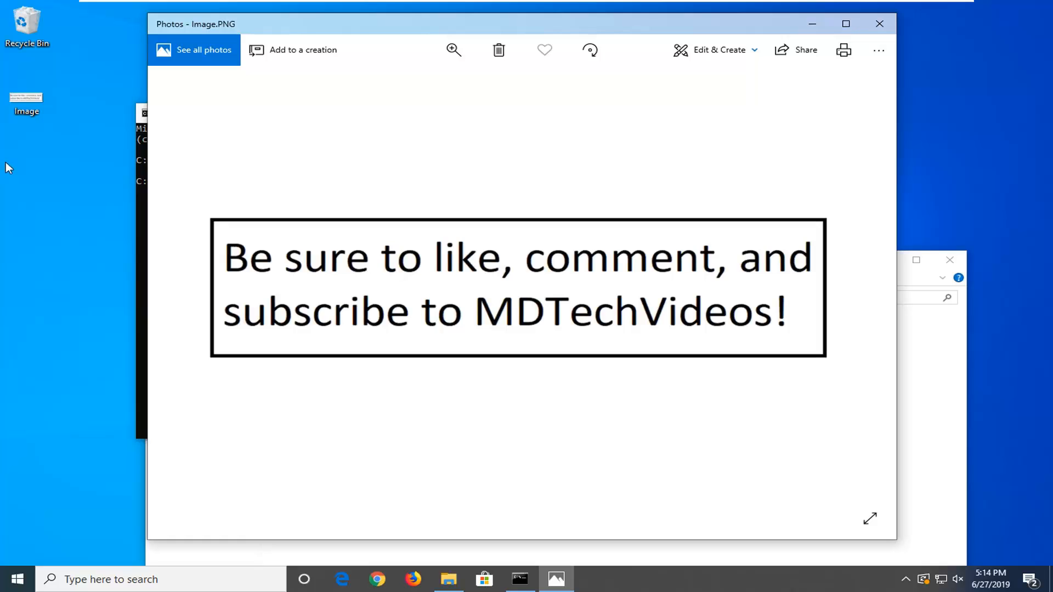